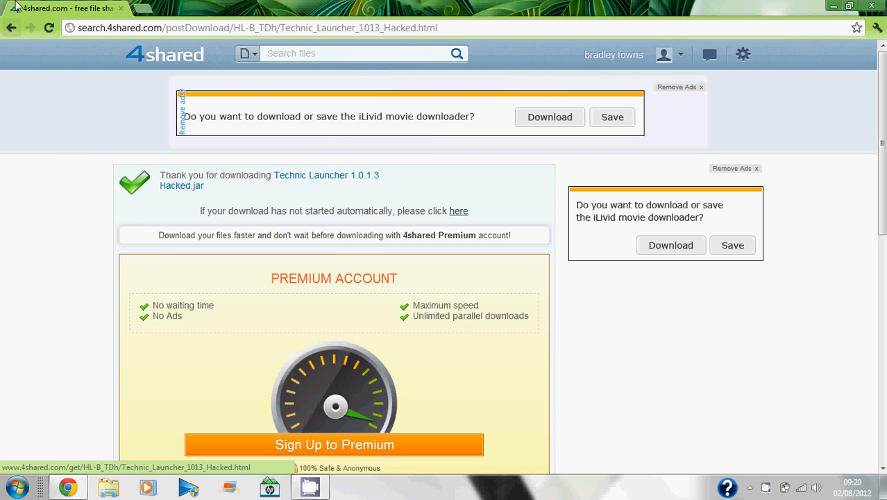
mouse_move(624, 97)
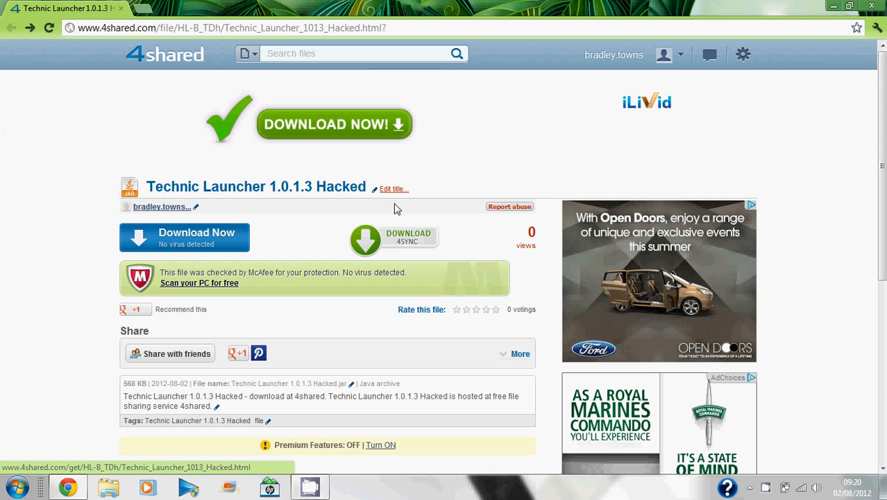
Download Technic Launcher 1.0.1.3 Hacked.jar from 4shared via the Free Download option
click(184, 236)
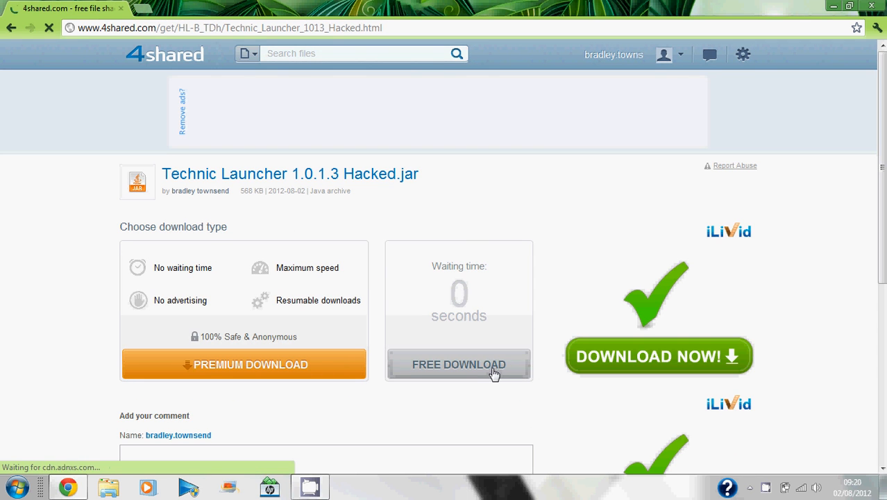
click(458, 364)
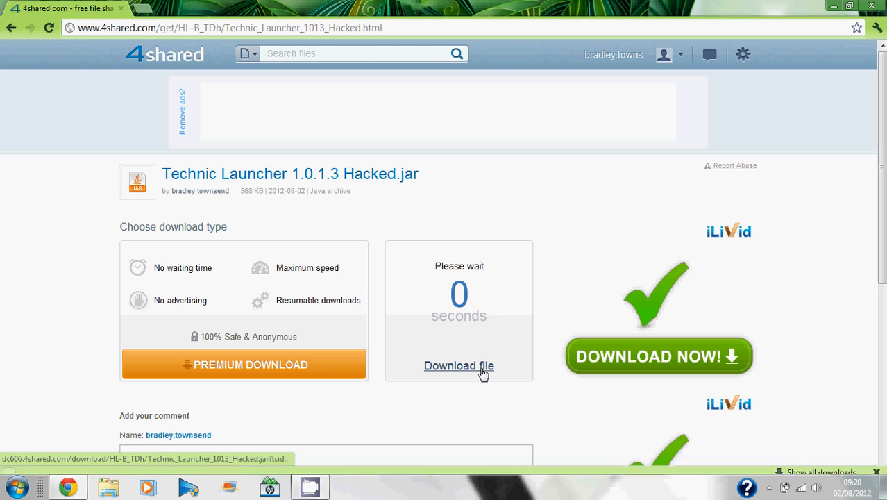
click(458, 365)
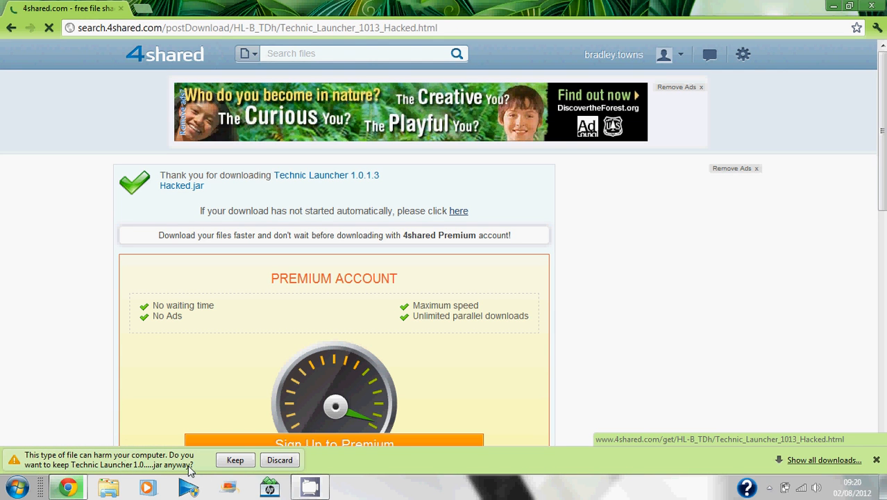
Keep the downloaded launcher jar so it can be opened to start Technic Launcher
click(235, 460)
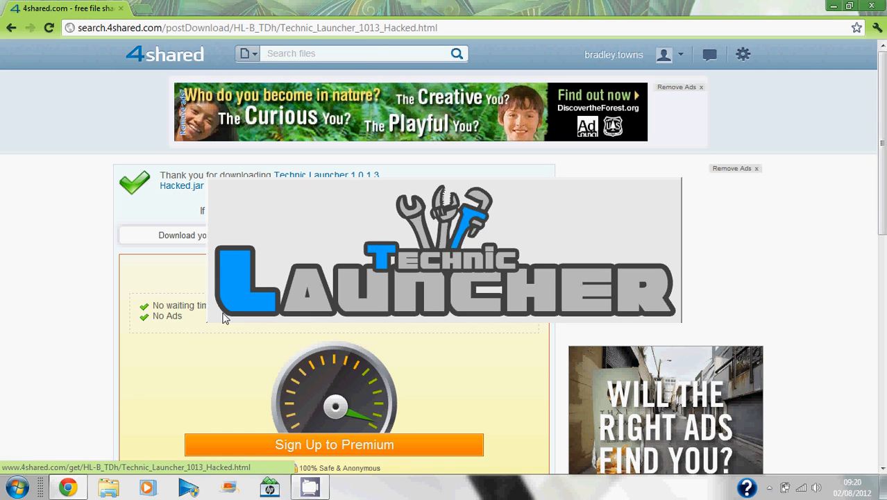
mouse_move(786, 242)
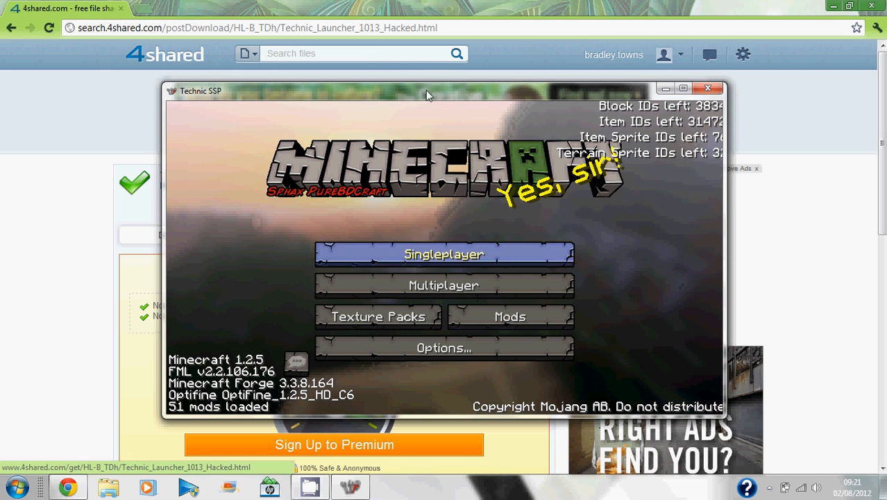
mouse_move(378, 316)
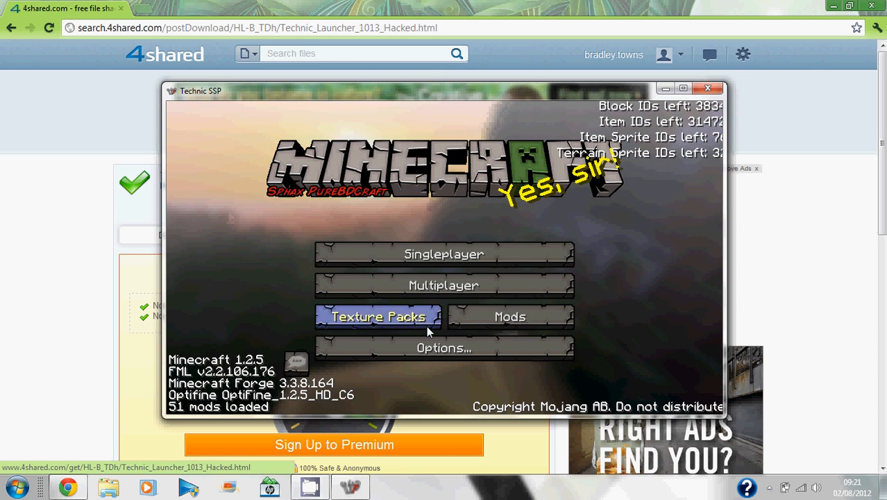
click(378, 317)
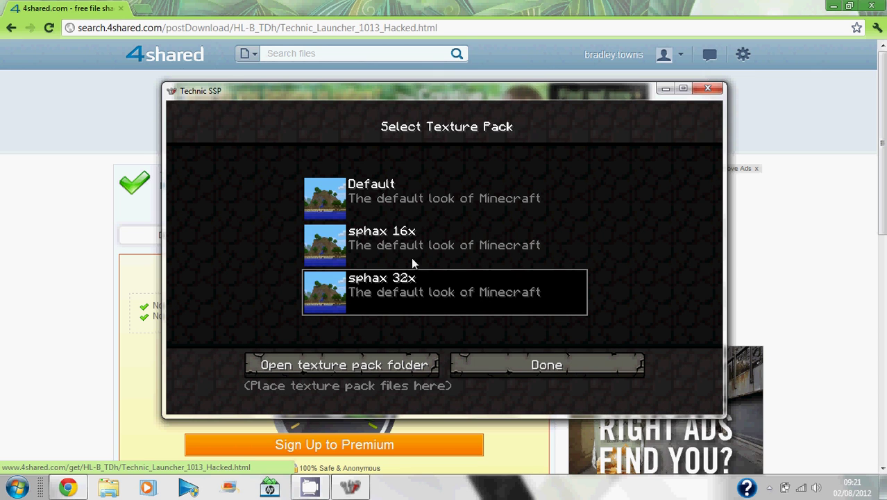
mouse_move(533, 367)
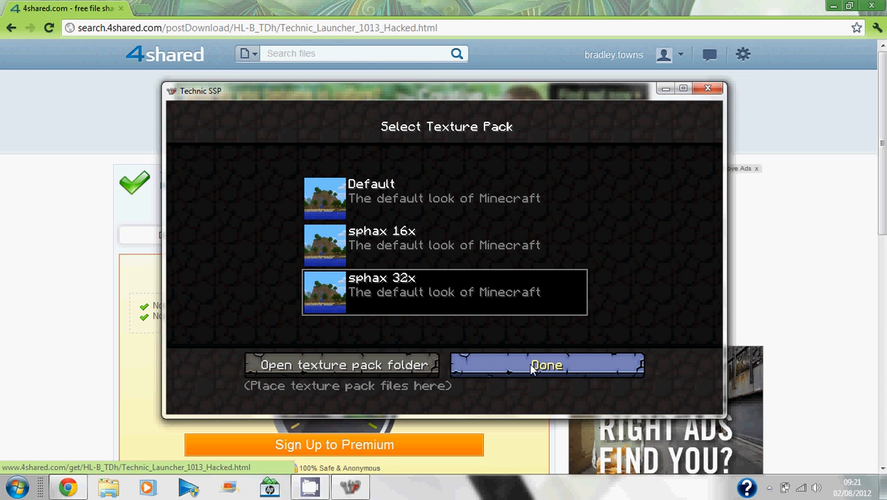
mouse_move(529, 366)
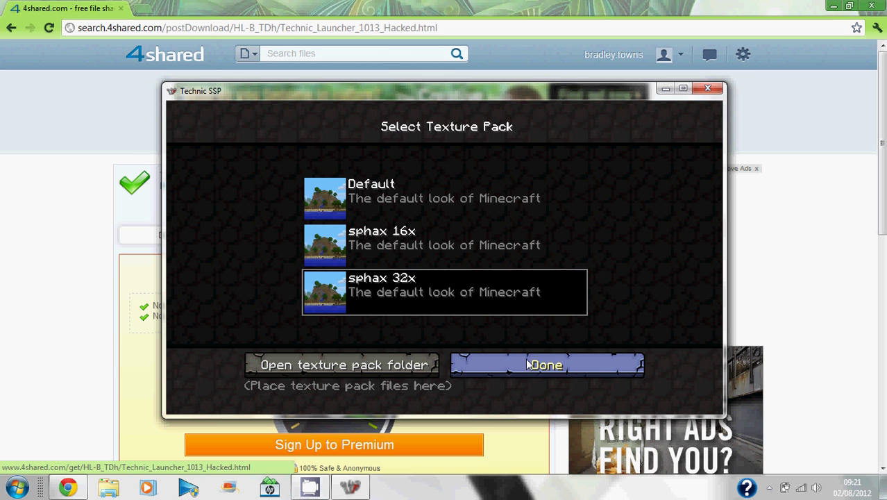
mouse_move(475, 344)
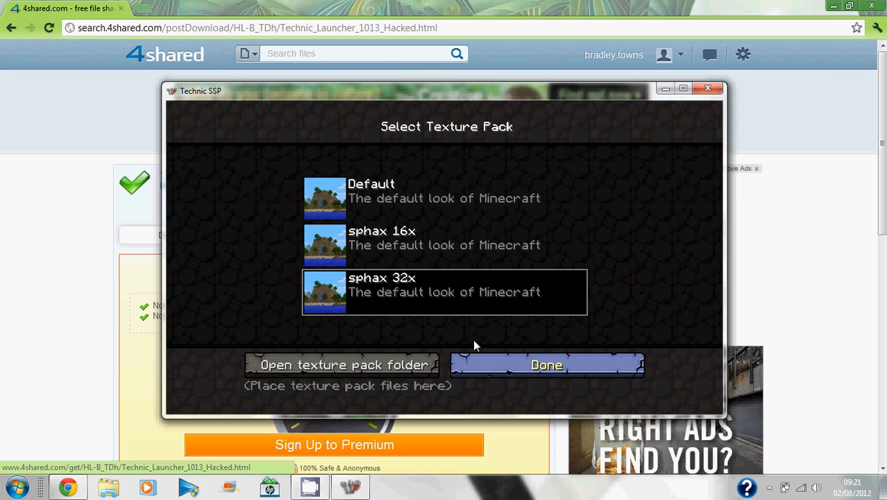
click(547, 364)
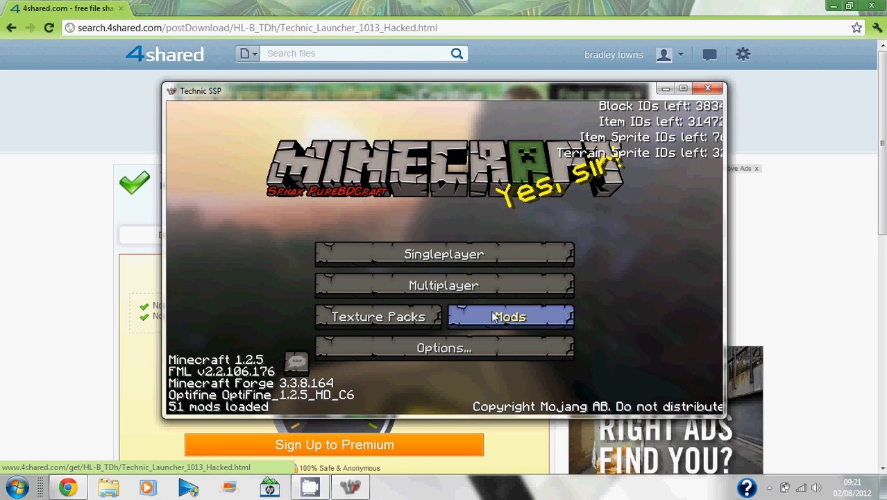
click(511, 316)
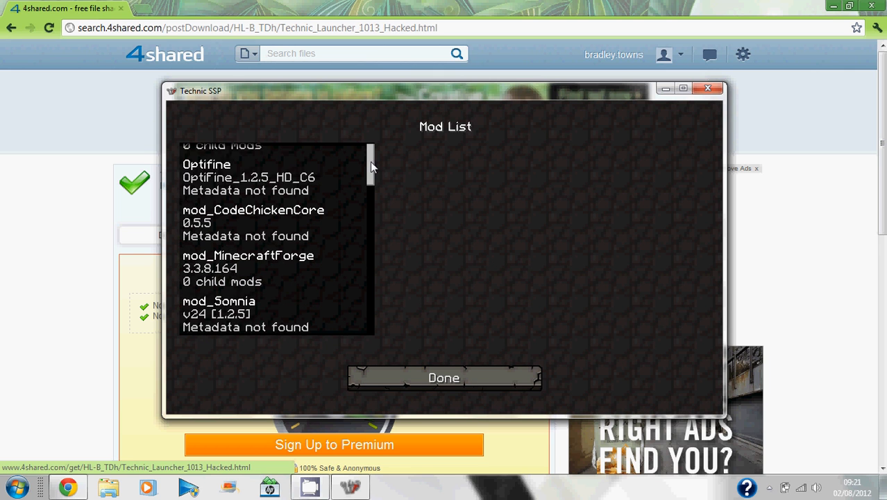
scroll(down, 3)
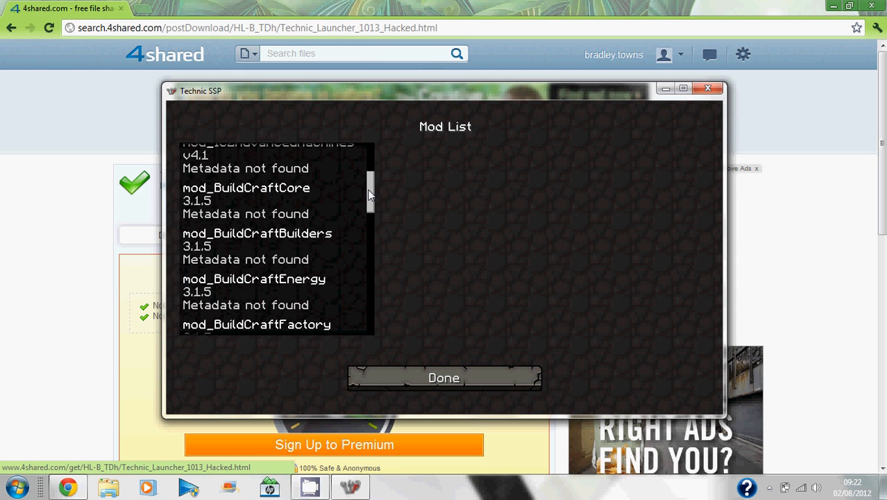
scroll(down, 3)
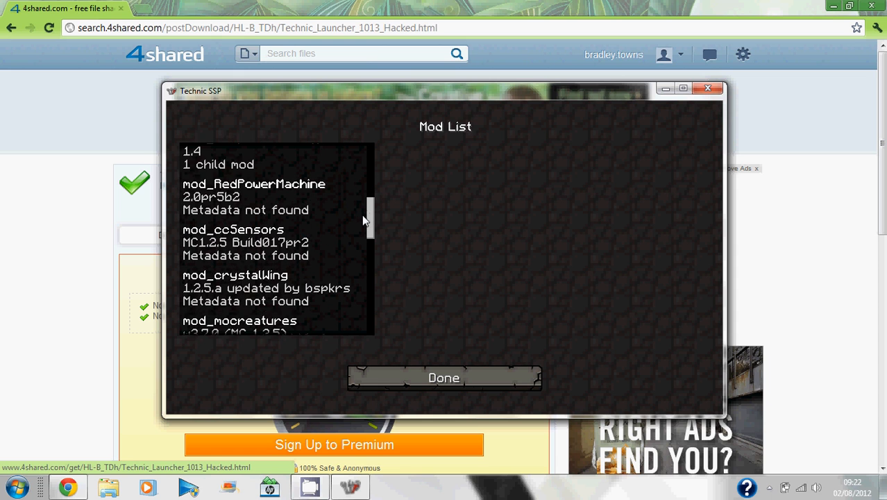
scroll(down, 3)
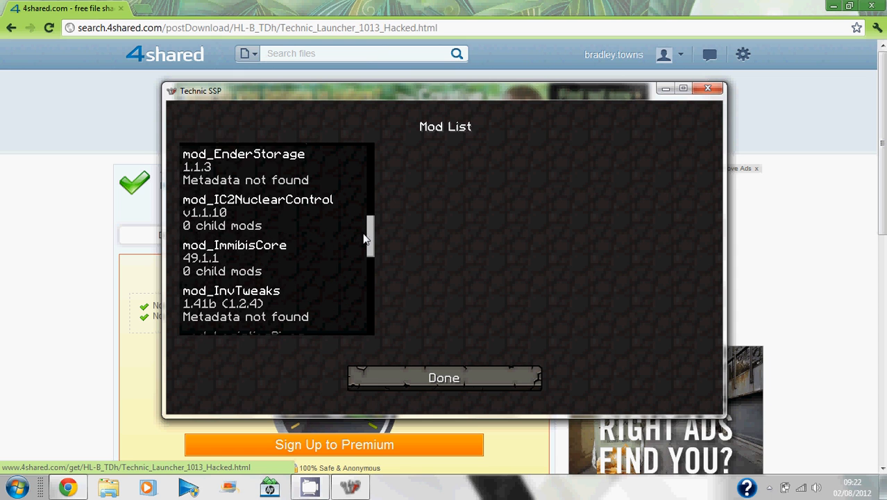
scroll(down, 3)
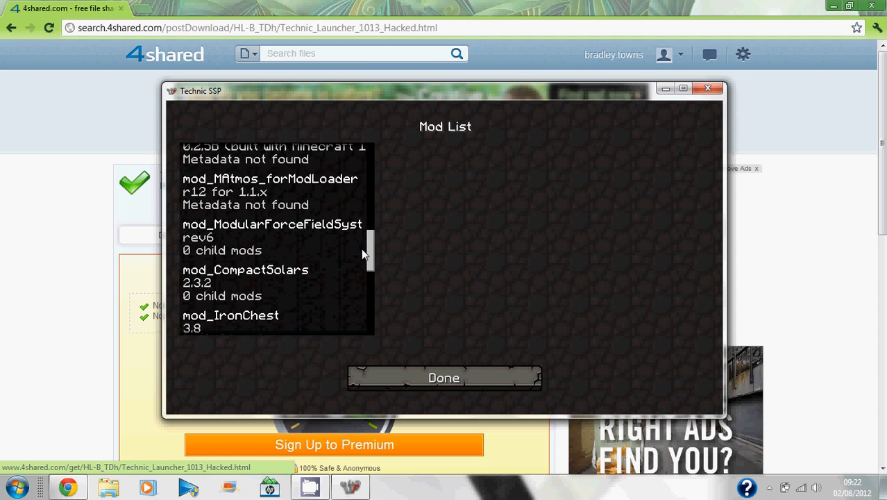
scroll(down, 3)
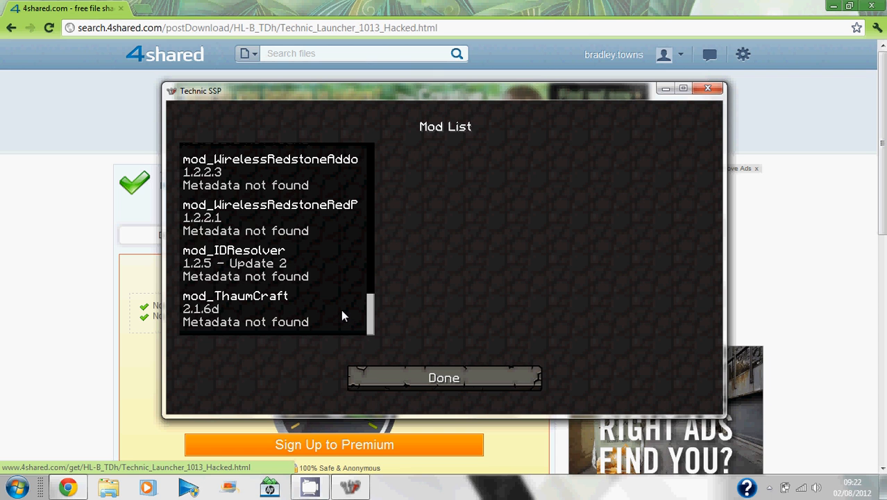
click(444, 378)
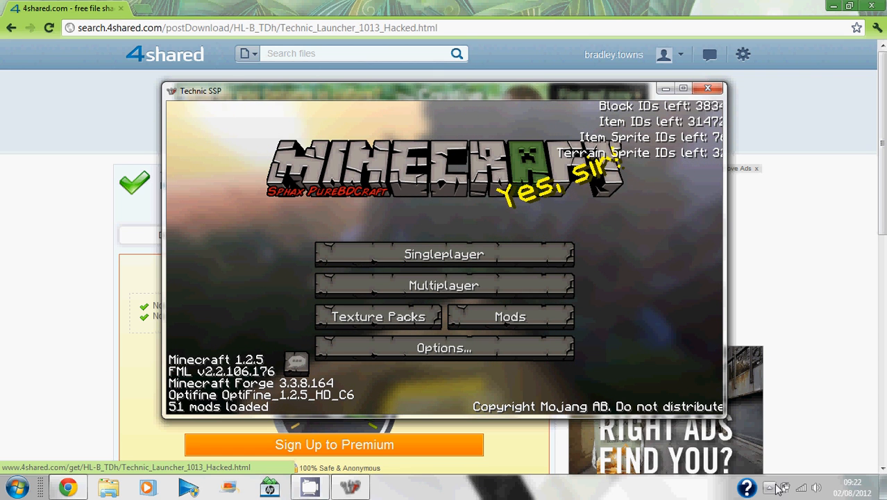
mouse_move(768, 486)
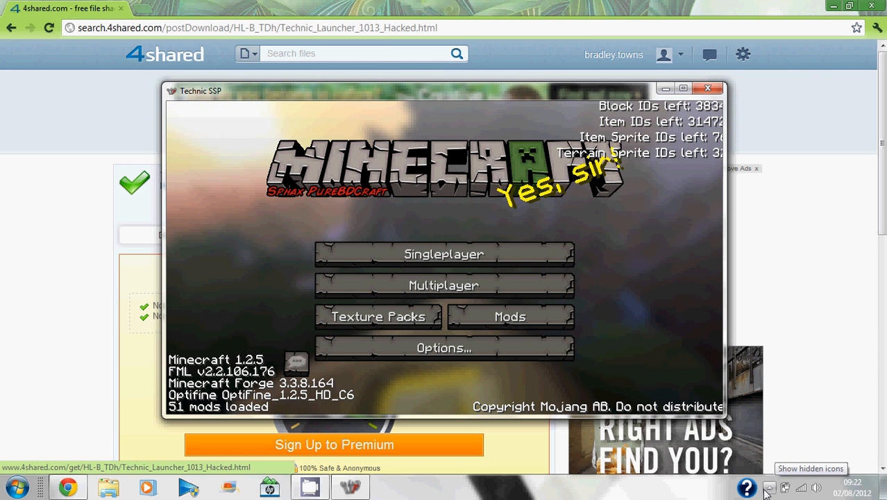